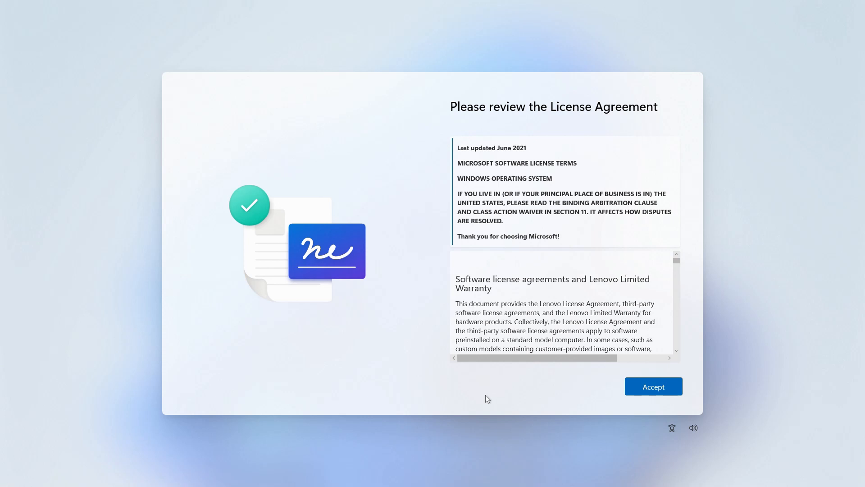
Accept the Windows 11 license agreement and continue to the account name screen
click(652, 386)
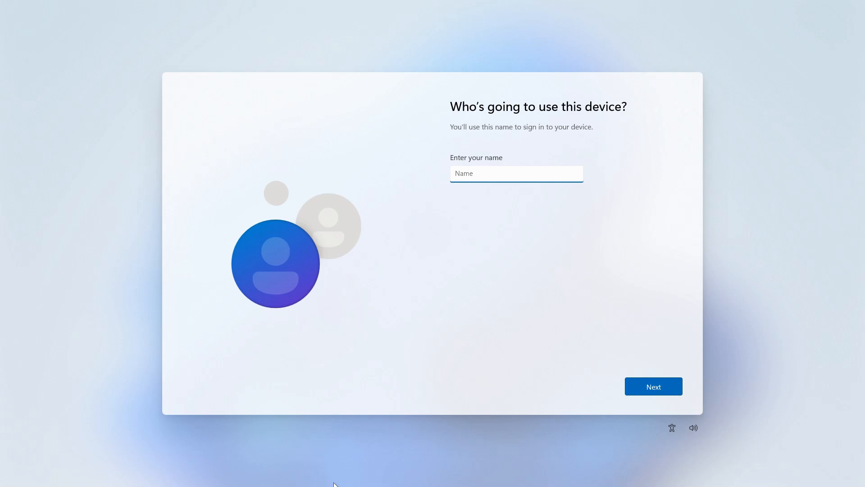
Create the local account 'Pingrobb' with a confirmed password and security questions
text(Pingrobb)
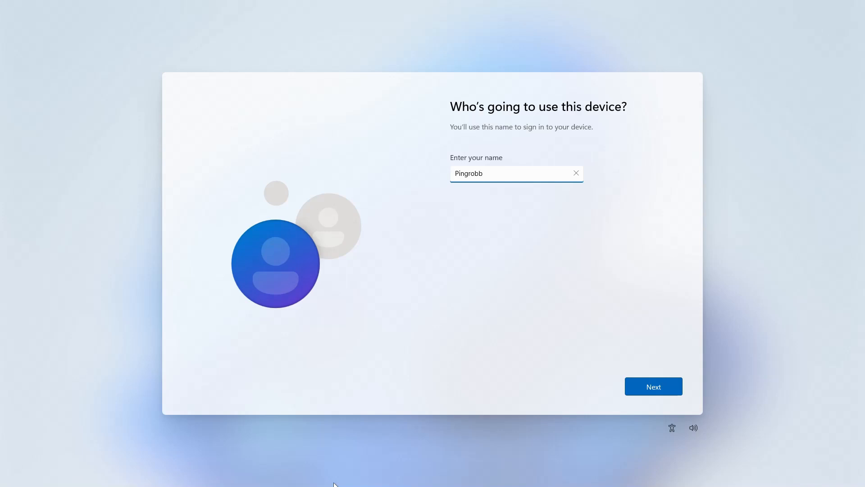
click(653, 386)
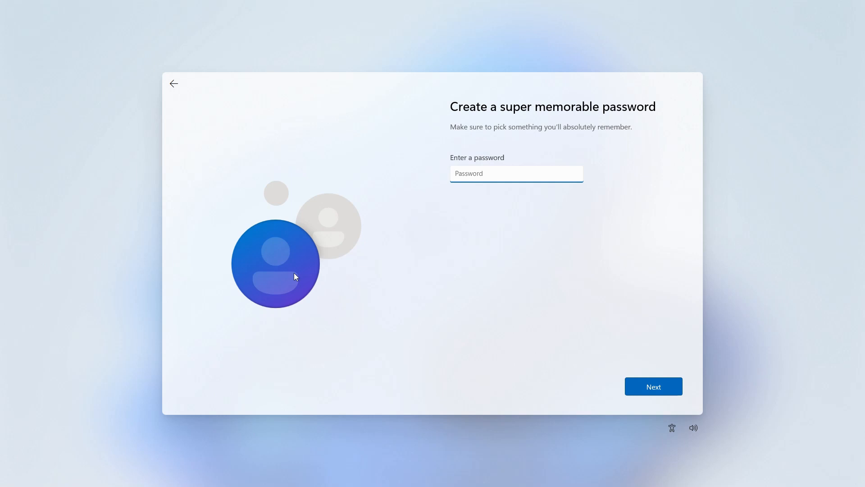
click(653, 386)
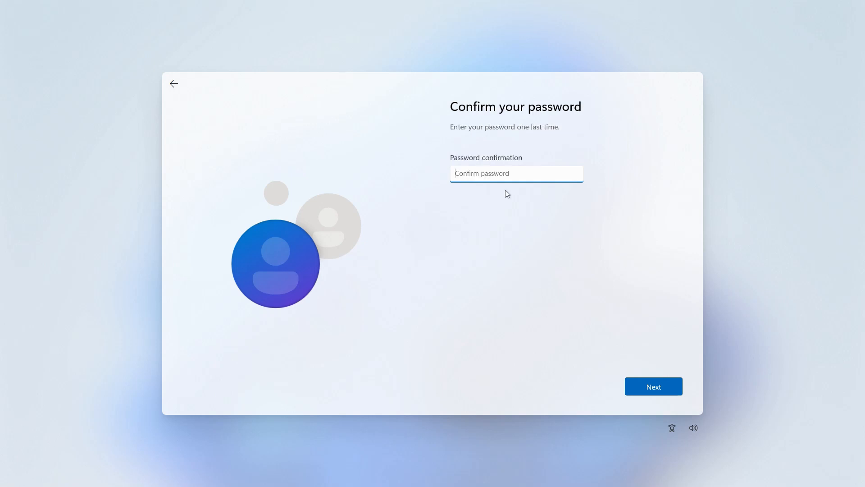
click(653, 385)
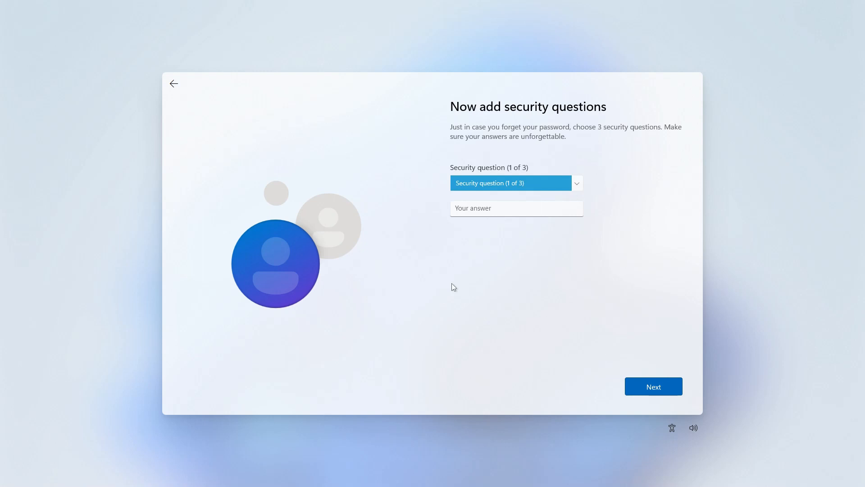
click(516, 183)
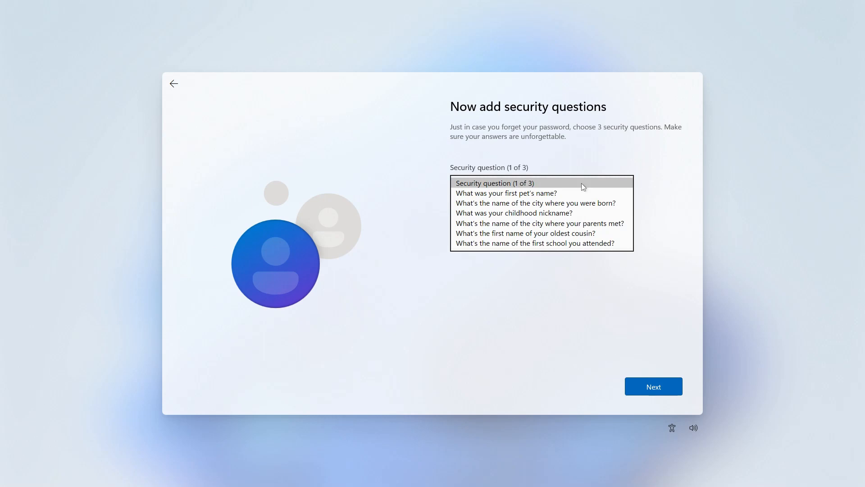
click(652, 386)
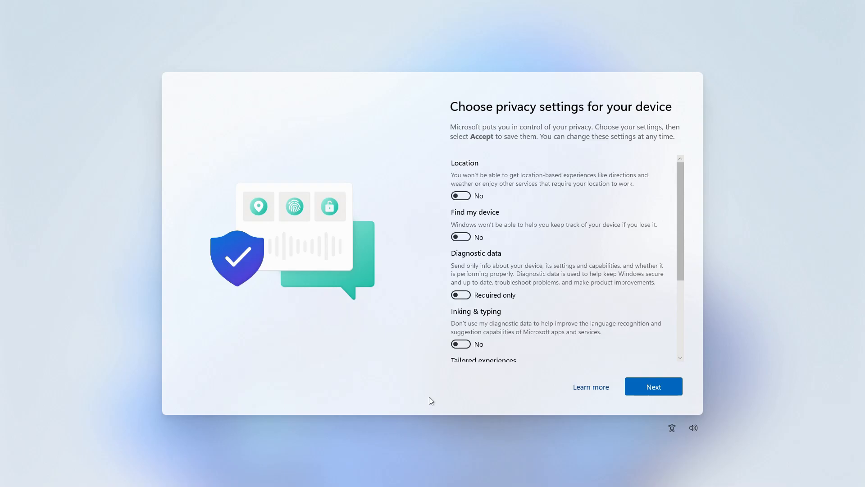
Continue past the privacy settings with every option left at No or Required only
click(653, 386)
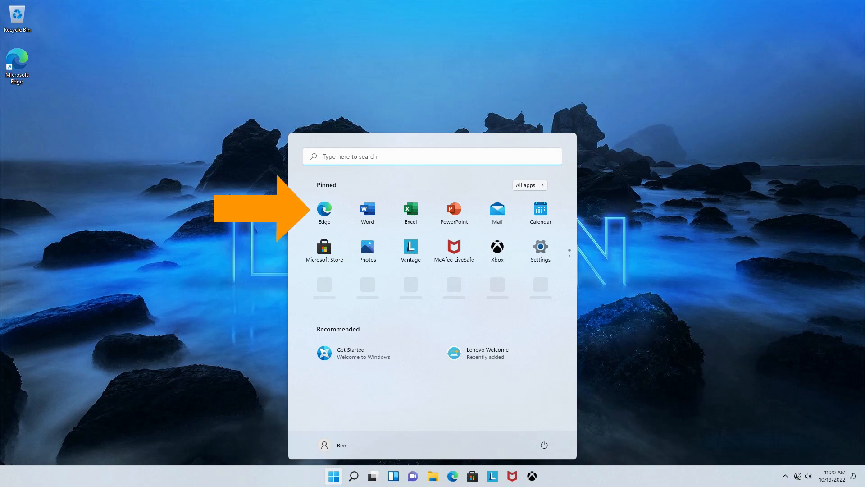
Start Edge declining the personalised Microsoft experience and choose the Dark & stormy theme
click(324, 211)
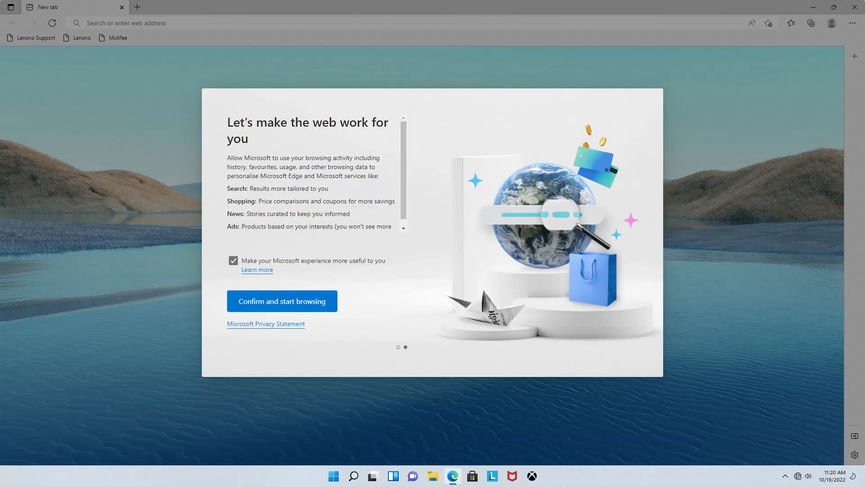
click(232, 260)
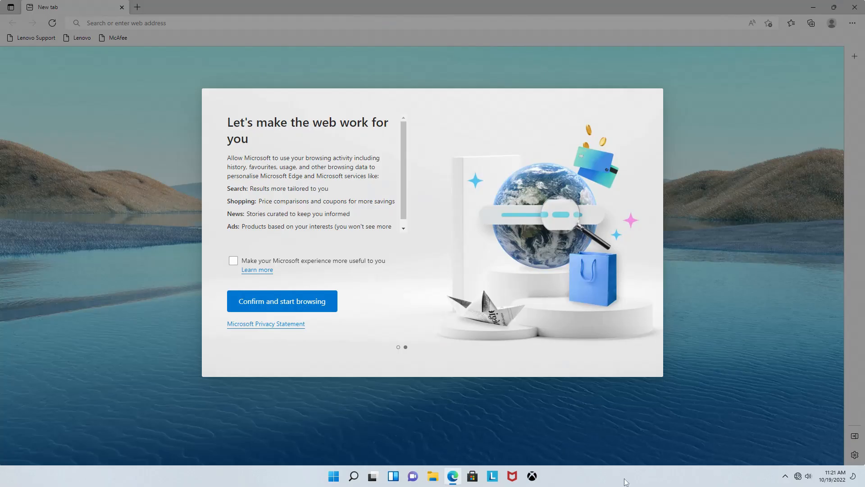
click(282, 301)
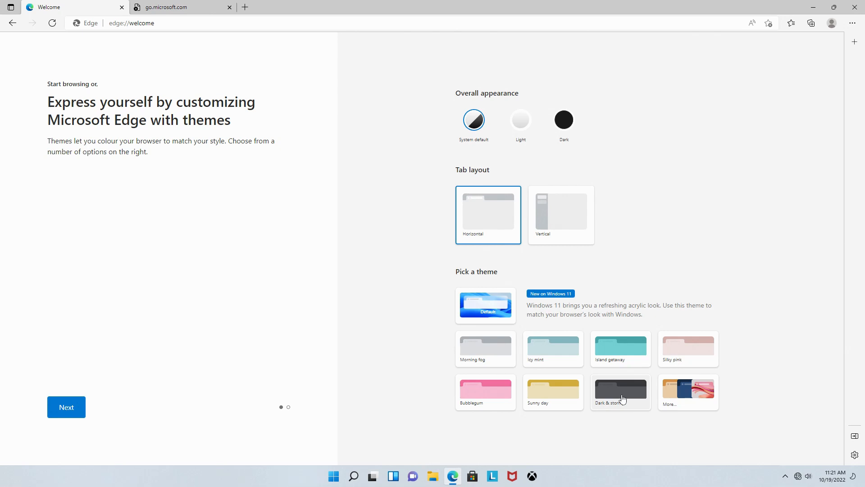
click(564, 120)
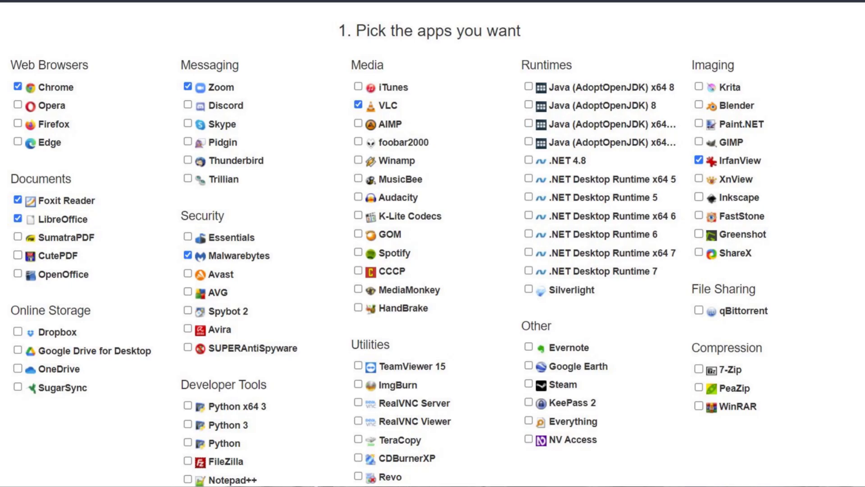
Move down the Ninite page to the custom installer section below the ticked apps
scroll(down, 3)
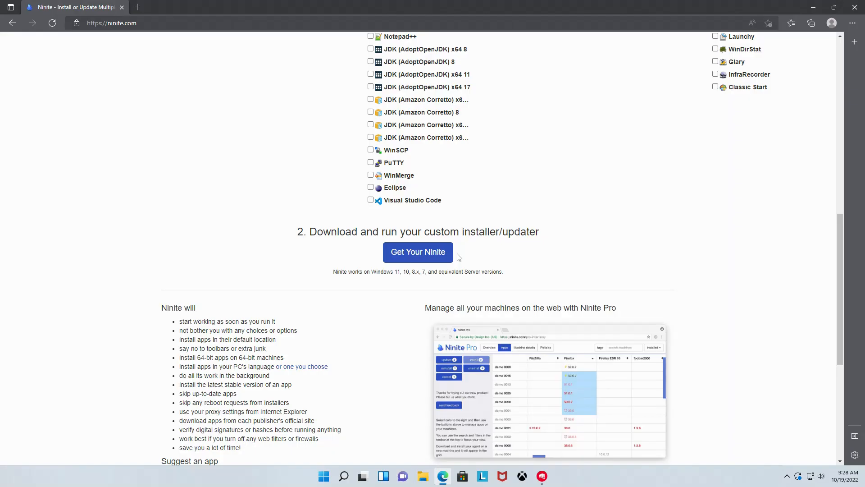
Download the custom Ninite installer for the seven chosen apps
click(417, 251)
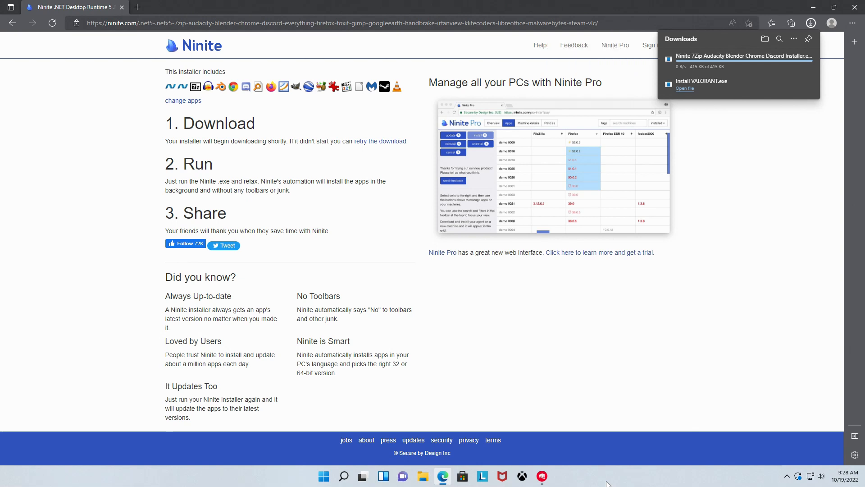
click(323, 476)
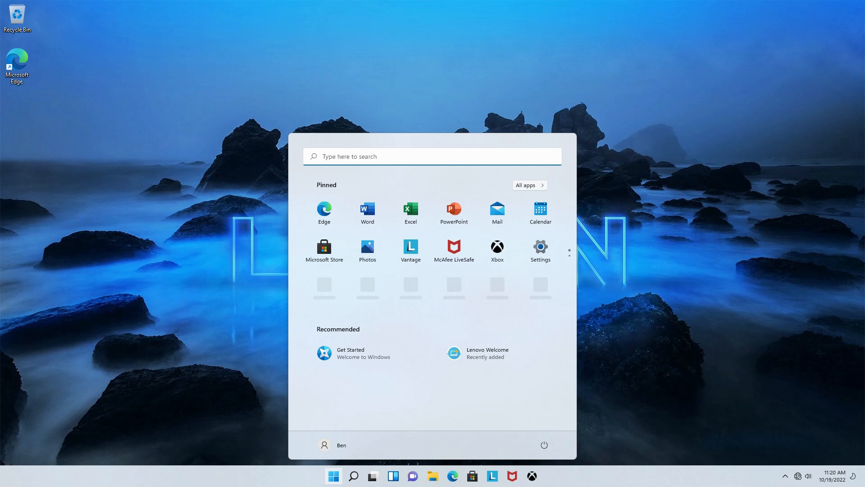
Set the time zone to (UTC-05:00) Eastern Time (US & Canada) in Settings > Date & time
click(540, 246)
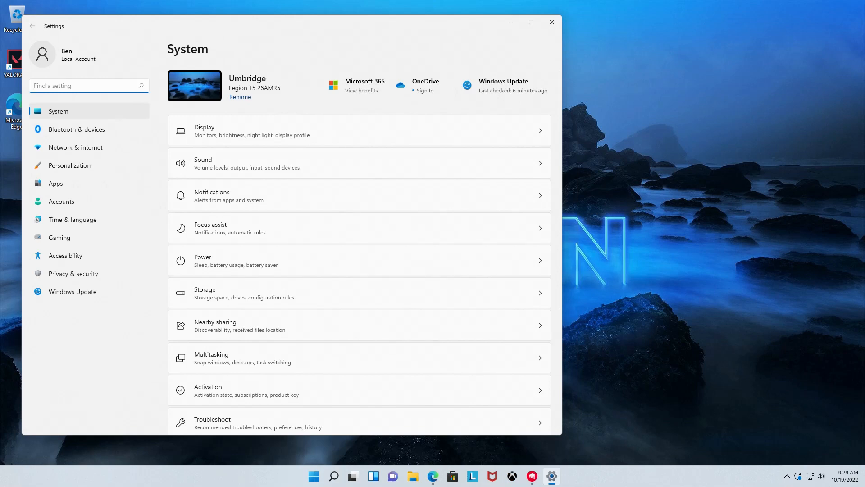
click(72, 219)
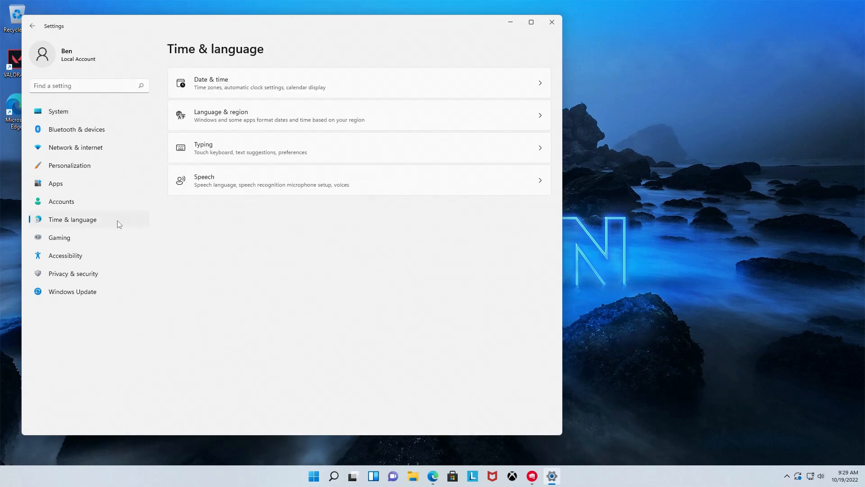
click(359, 83)
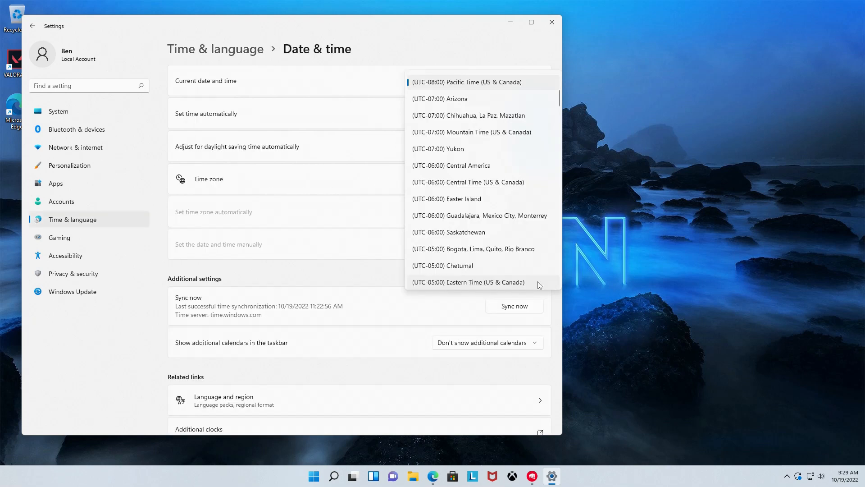
click(313, 475)
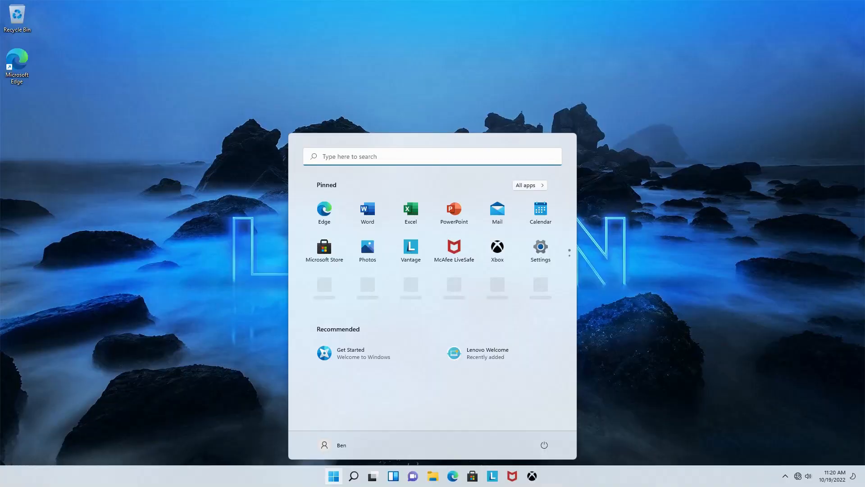